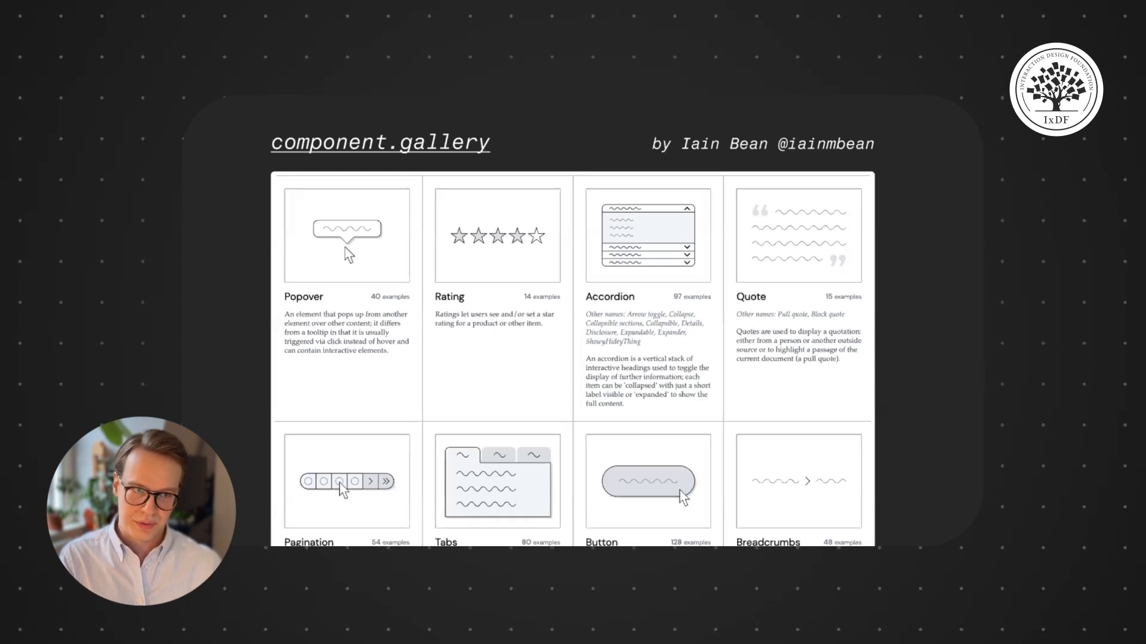
pyautogui.press('Right')
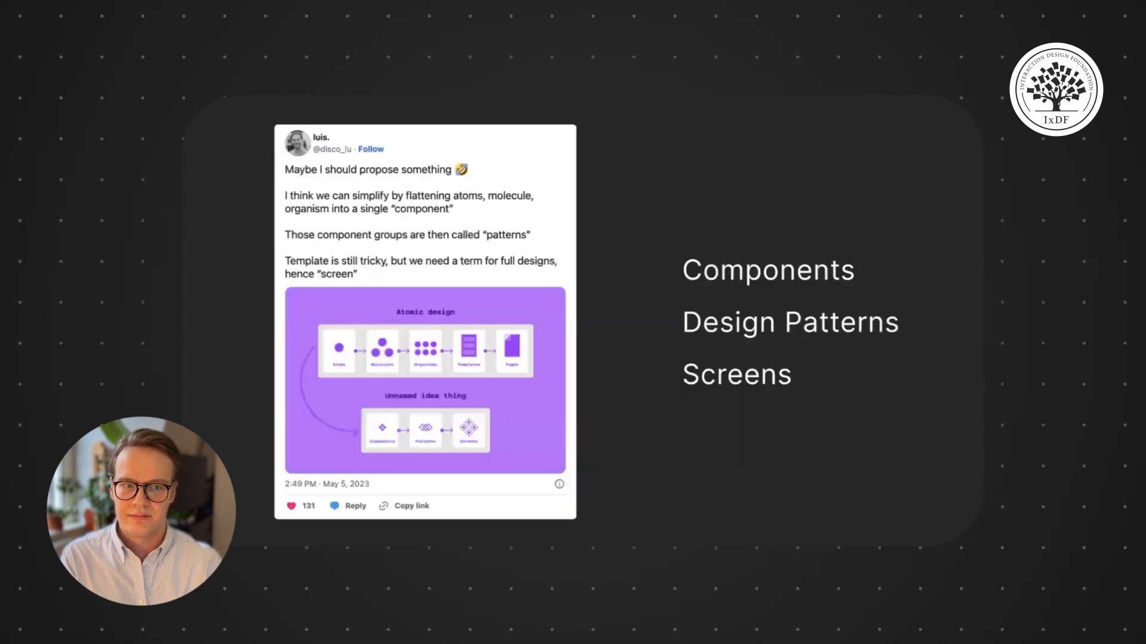